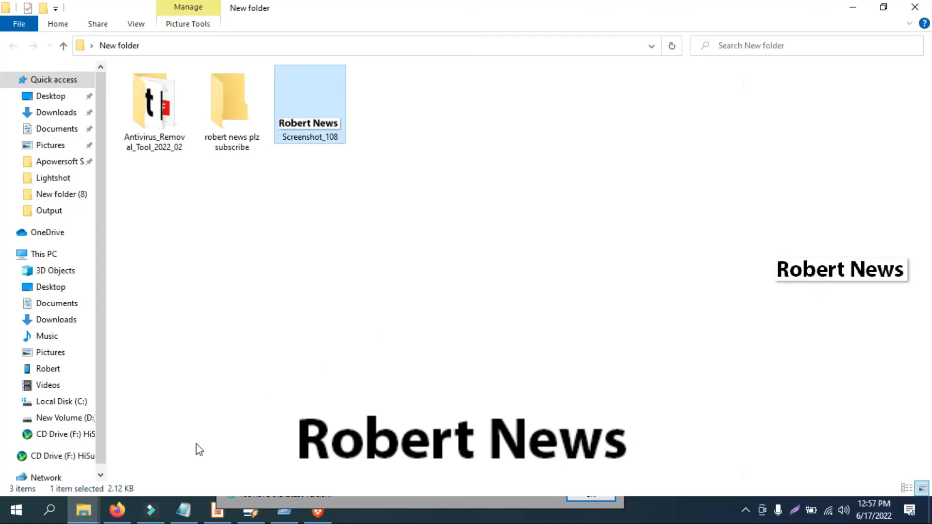
{"action": "mouse_move", "coordinate": [82, 510]}
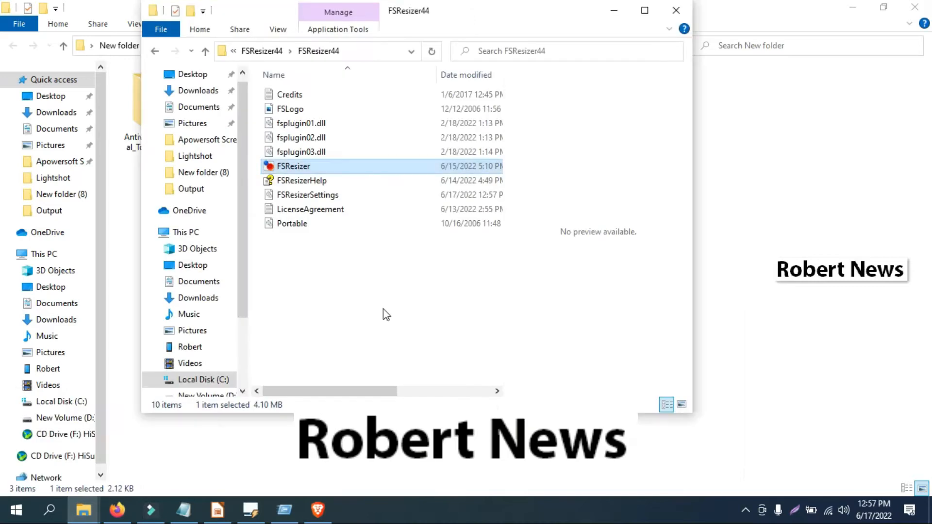
Launch FSResizer from the FSResizer44 folder and bring up the source-folder browser.
{"action": "double_click", "coordinate": [293, 166]}
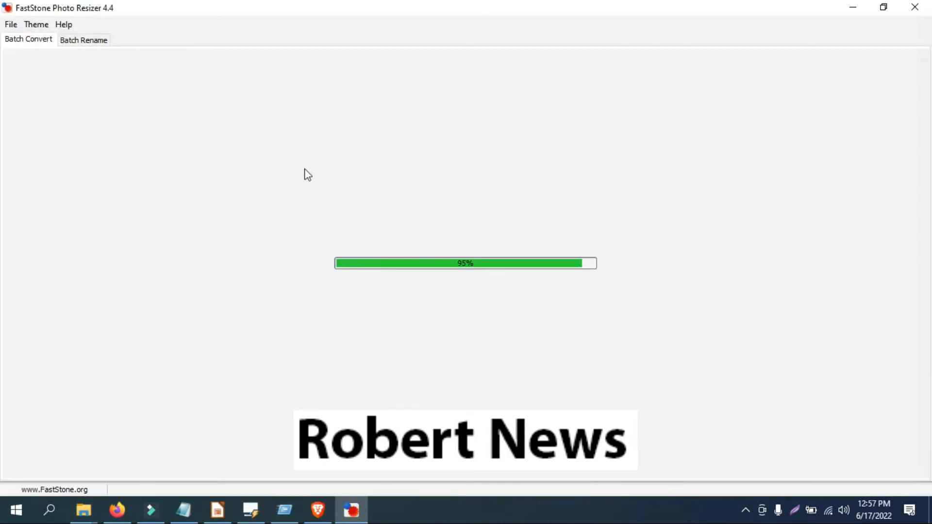
{"action": "left_click", "coordinate": [490, 73]}
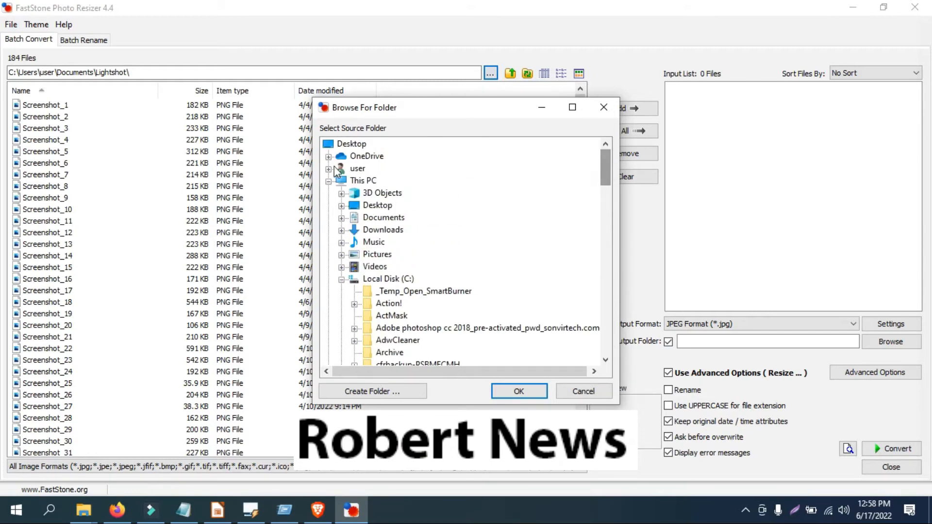
Choose Documents > Lightshot as the source, listing its 184 PNG screenshots.
{"action": "left_click", "coordinate": [363, 180]}
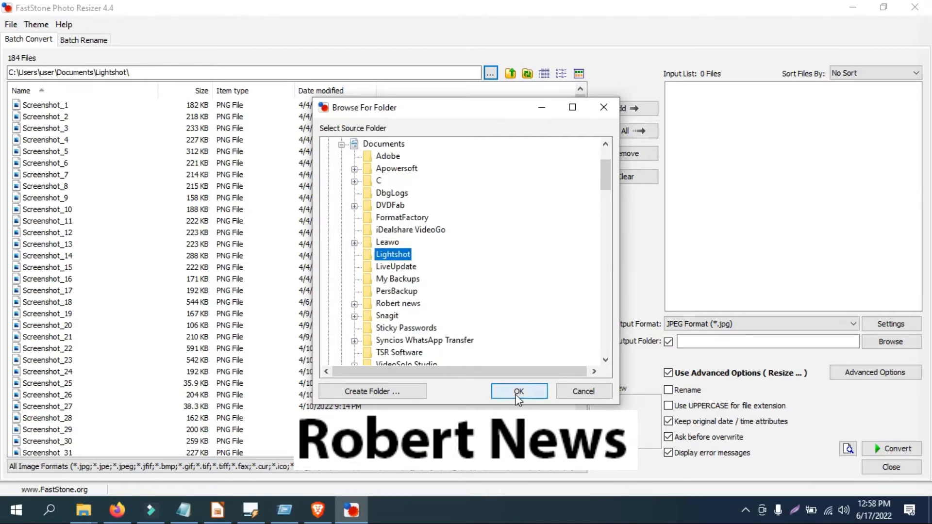
{"action": "left_click", "coordinate": [518, 392]}
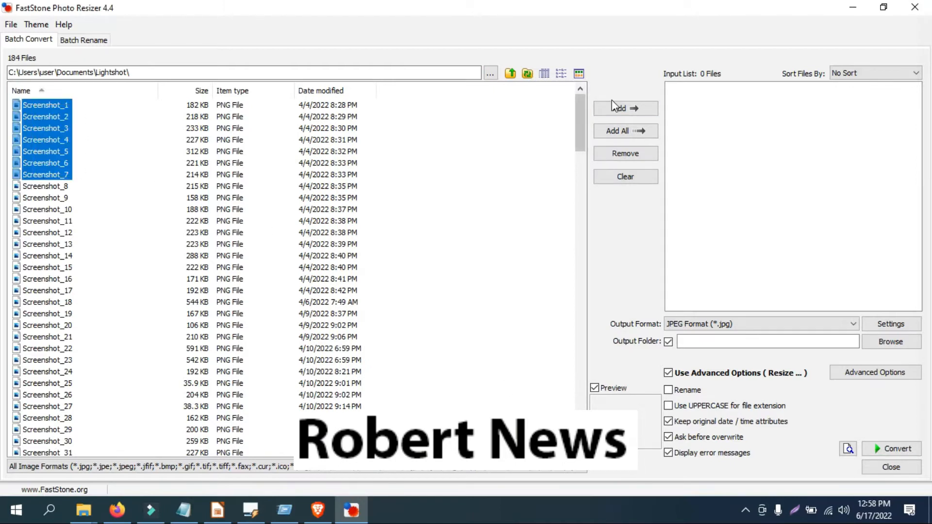
Clear any duplicates and add all 184 Lightshot screenshots to the input list.
{"action": "left_click", "coordinate": [624, 108]}
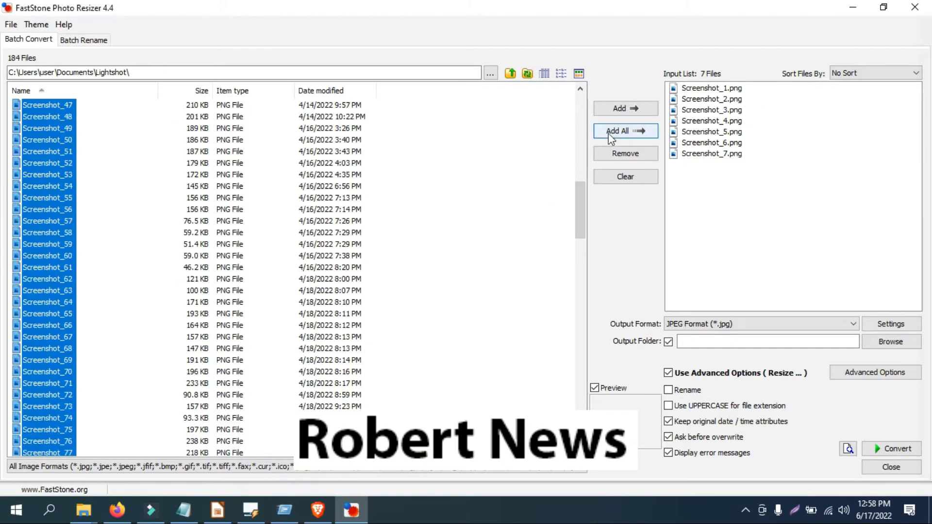
{"action": "left_click", "coordinate": [624, 131]}
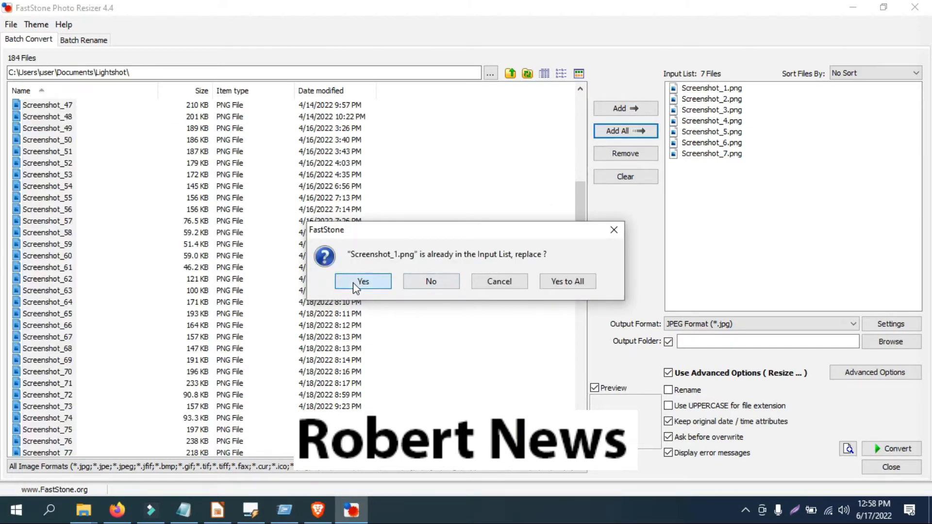
{"action": "left_click", "coordinate": [363, 282]}
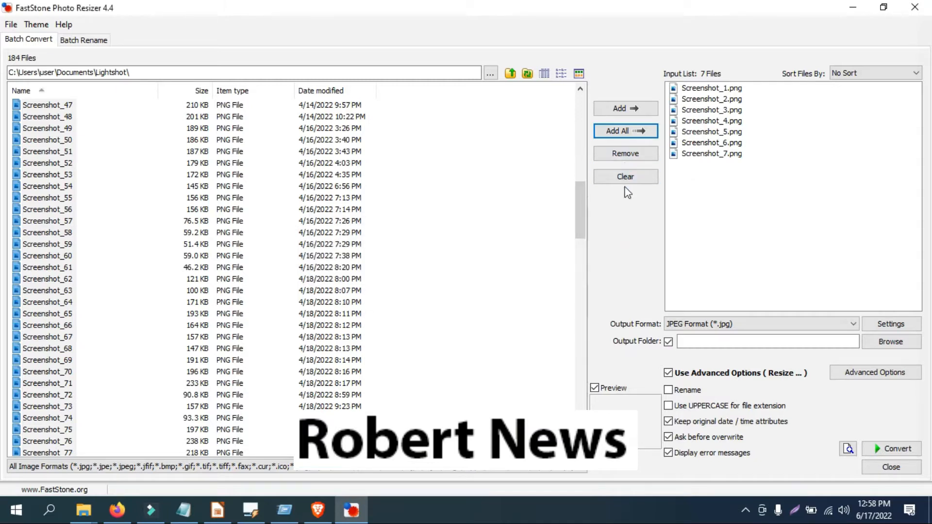
{"action": "left_click", "coordinate": [624, 176]}
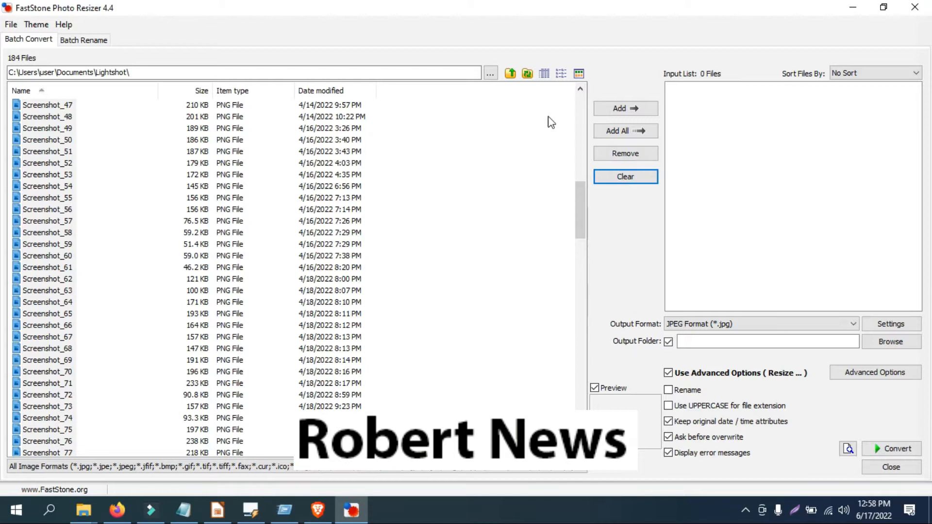
{"action": "left_click", "coordinate": [624, 131]}
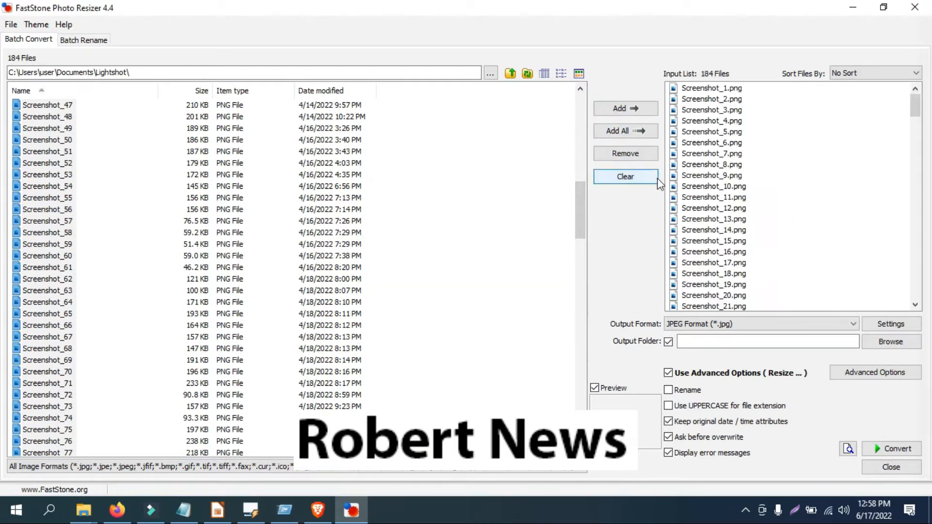
Remove two unwanted entries, including Screenshot_1, leaving 182 files queued.
{"action": "left_click", "coordinate": [624, 153]}
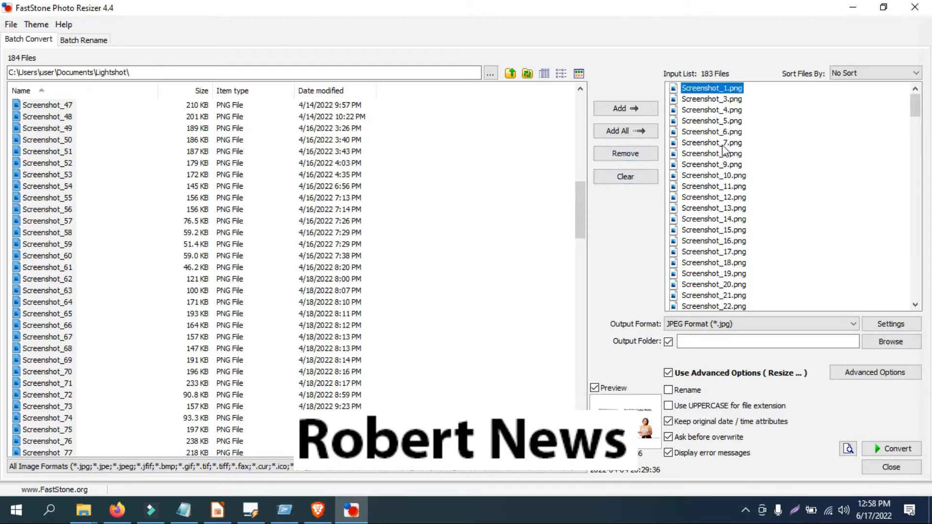
{"action": "left_click", "coordinate": [625, 153]}
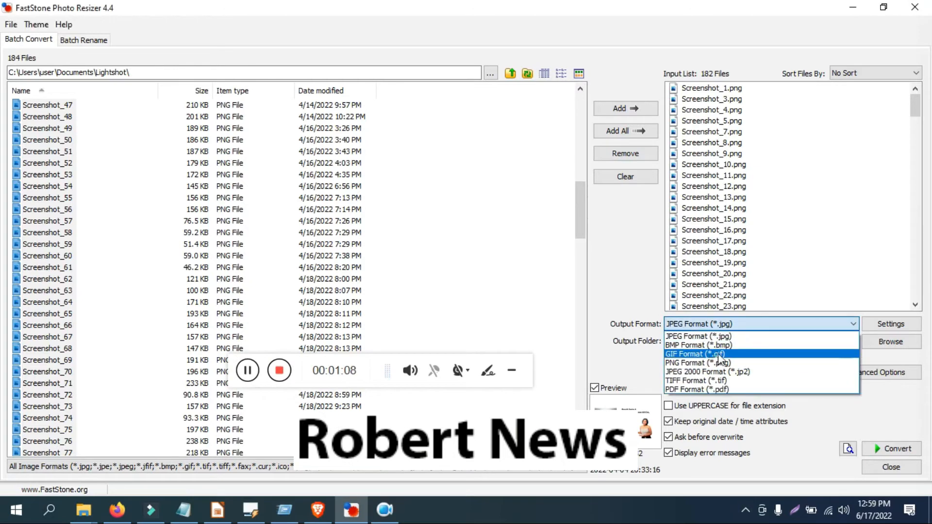
{"action": "mouse_move", "coordinate": [737, 389]}
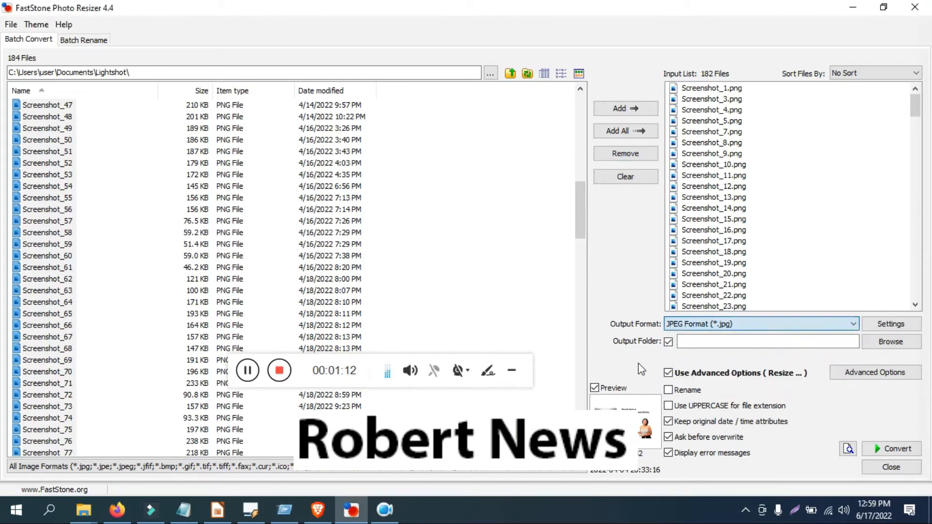
Review the JPEG settings, keeping quality at 90, and bring up Advanced Options.
{"action": "left_click", "coordinate": [890, 324]}
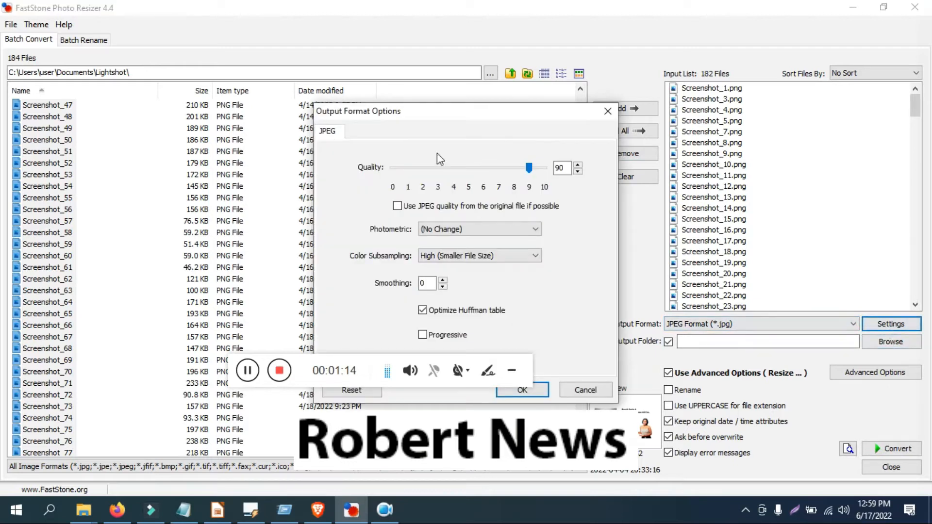
{"action": "left_click_drag", "start_coordinate": [528, 168], "coordinate": [533, 168]}
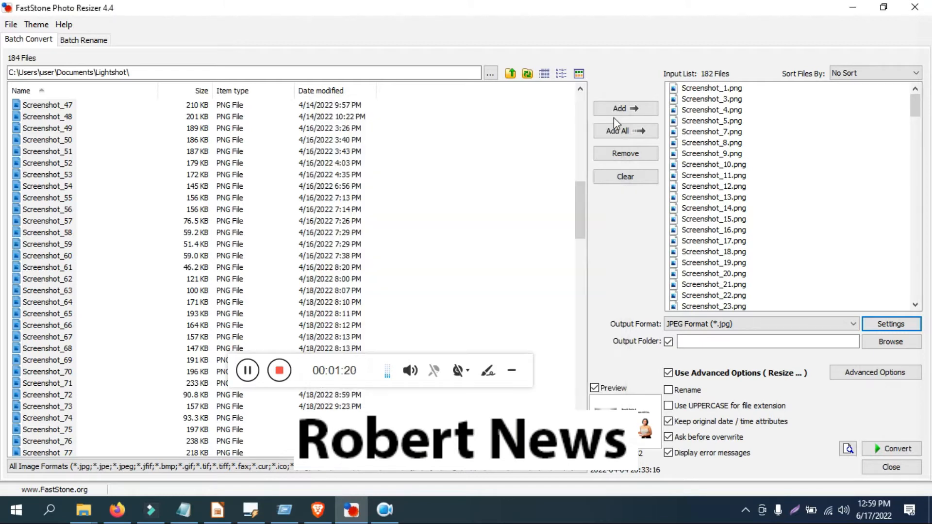
{"action": "left_click", "coordinate": [873, 372]}
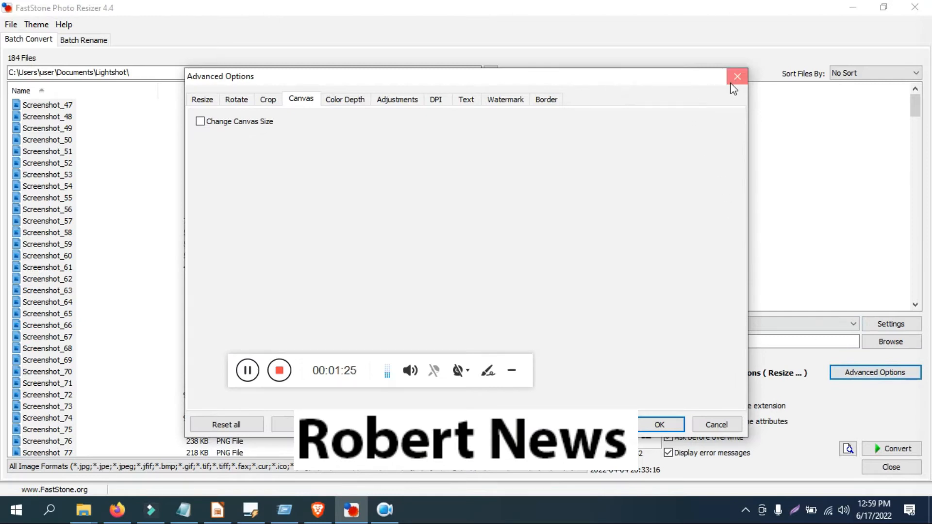
Close Advanced Options and briefly review the JPEG output settings again.
{"action": "left_click", "coordinate": [737, 77]}
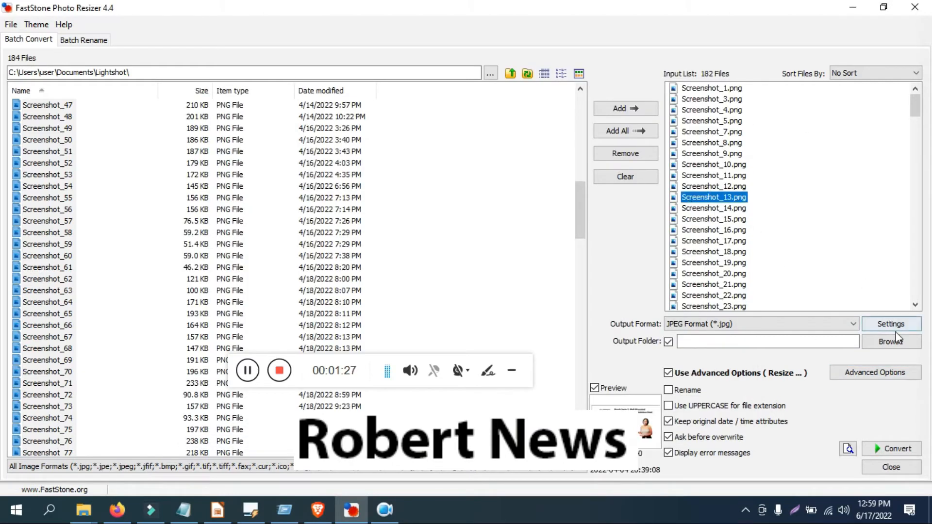
{"action": "left_click", "coordinate": [890, 324]}
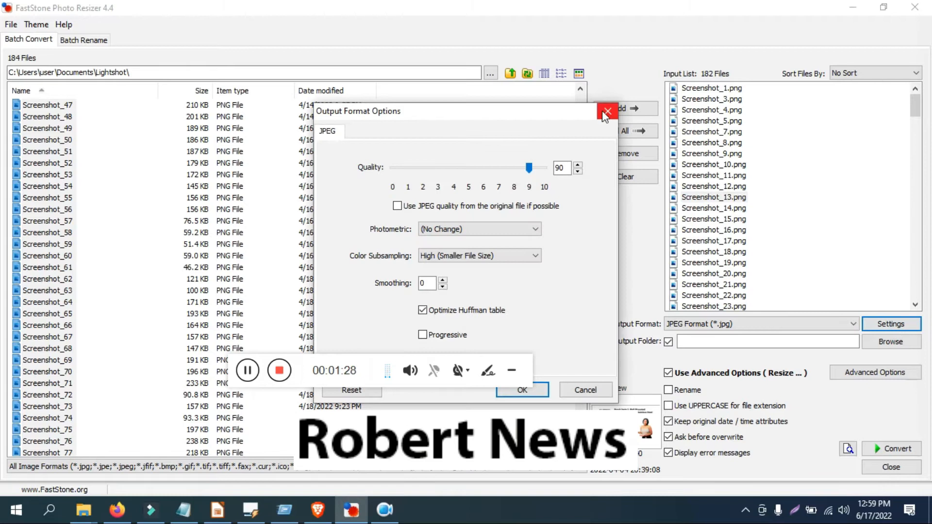
{"action": "left_click", "coordinate": [606, 112]}
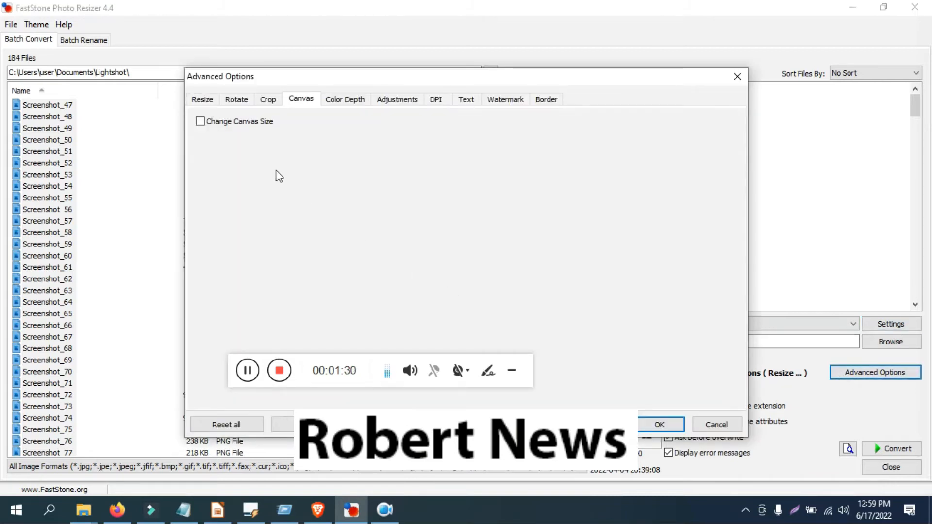
Enable canvas size in percentages and image resizing in Advanced Options, then close it.
{"action": "left_click", "coordinate": [200, 122]}
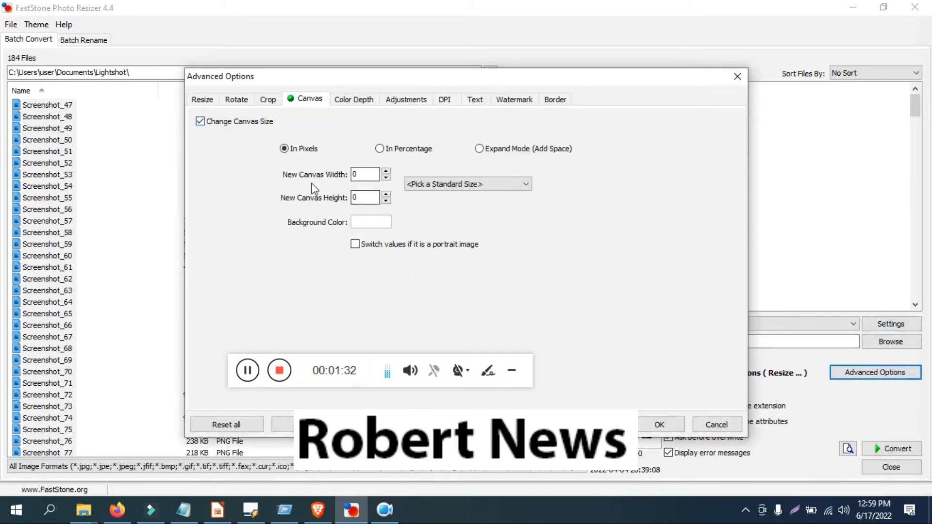
{"action": "left_click", "coordinate": [379, 148]}
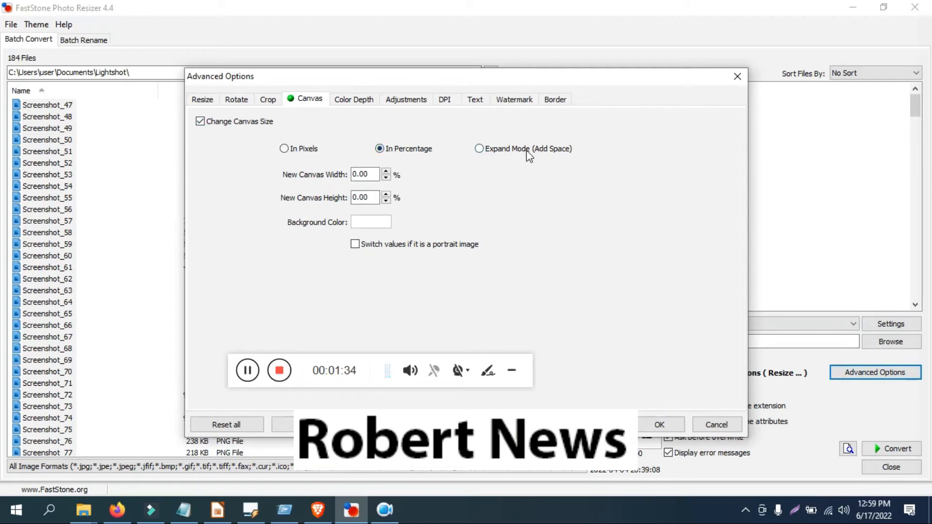
{"action": "left_click", "coordinate": [203, 99]}
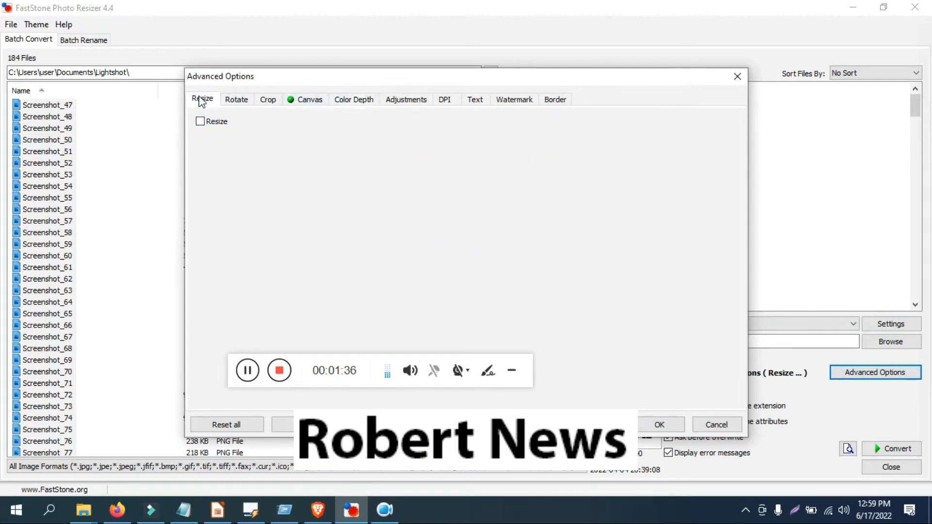
{"action": "left_click", "coordinate": [200, 122]}
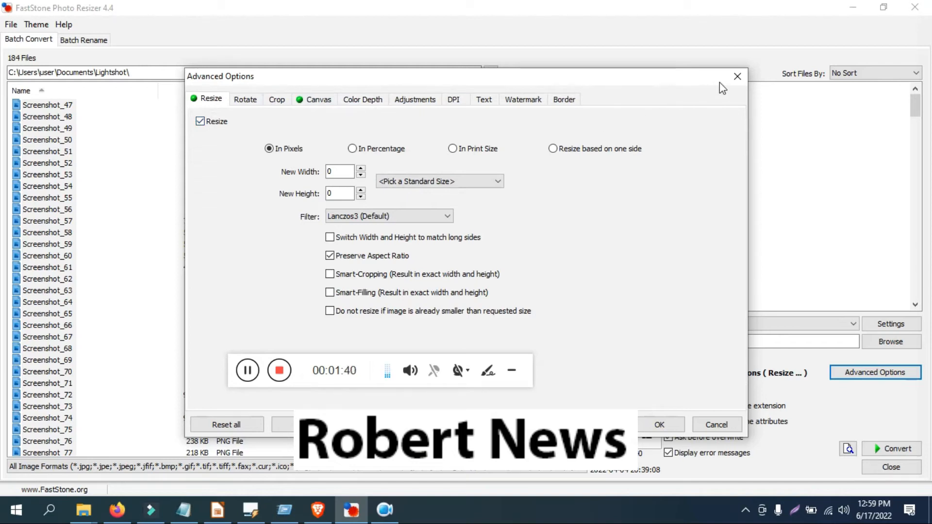
{"action": "left_click", "coordinate": [738, 75]}
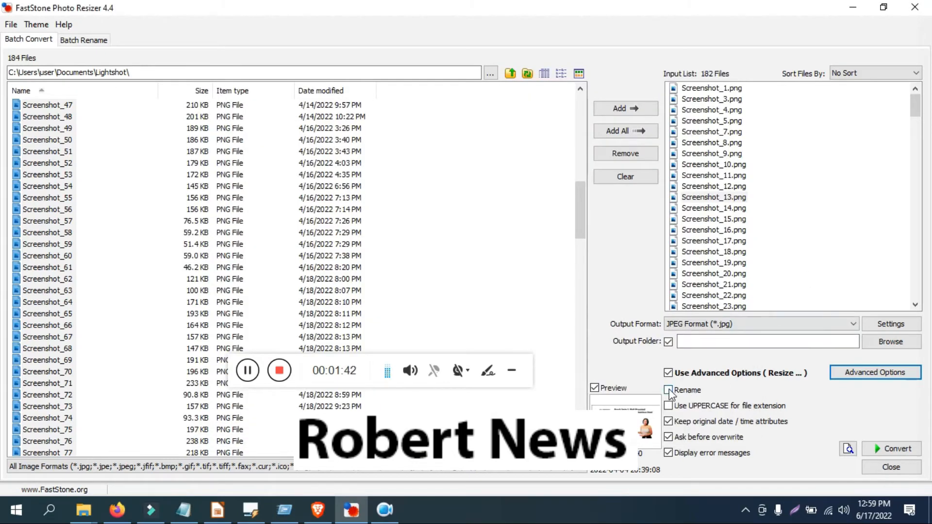
Enable Rename with the Image##### pattern starting at number 1.
{"action": "left_click", "coordinate": [668, 390]}
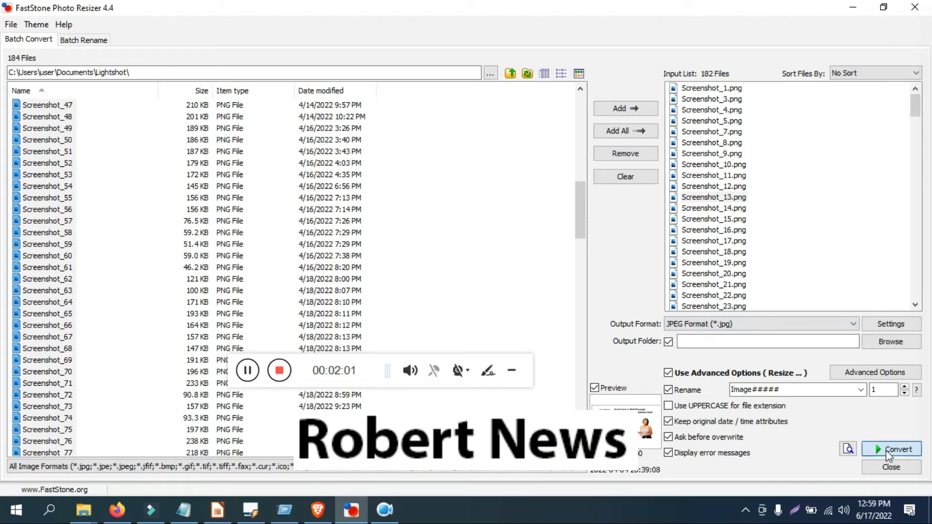
Set the output folder to the Desktop and start converting the 182 screenshots.
{"action": "left_click", "coordinate": [767, 341]}
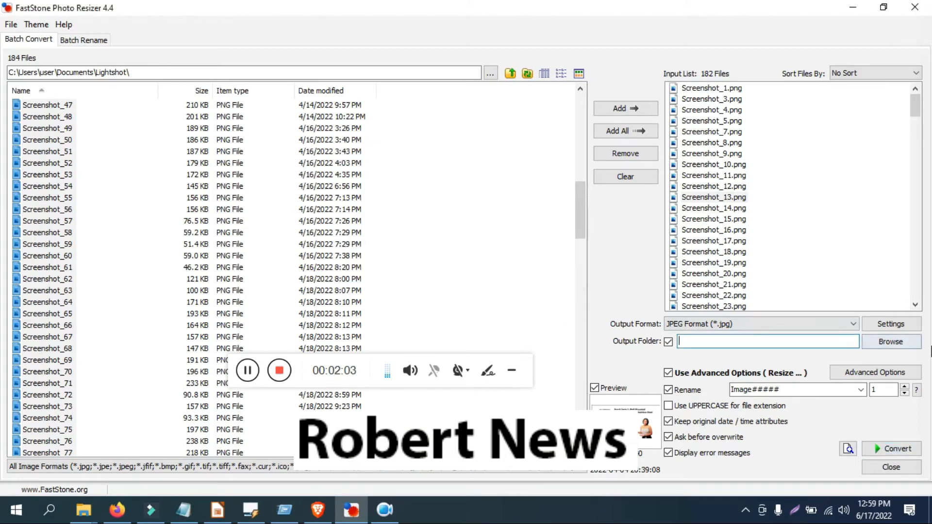
{"action": "left_click", "coordinate": [890, 341]}
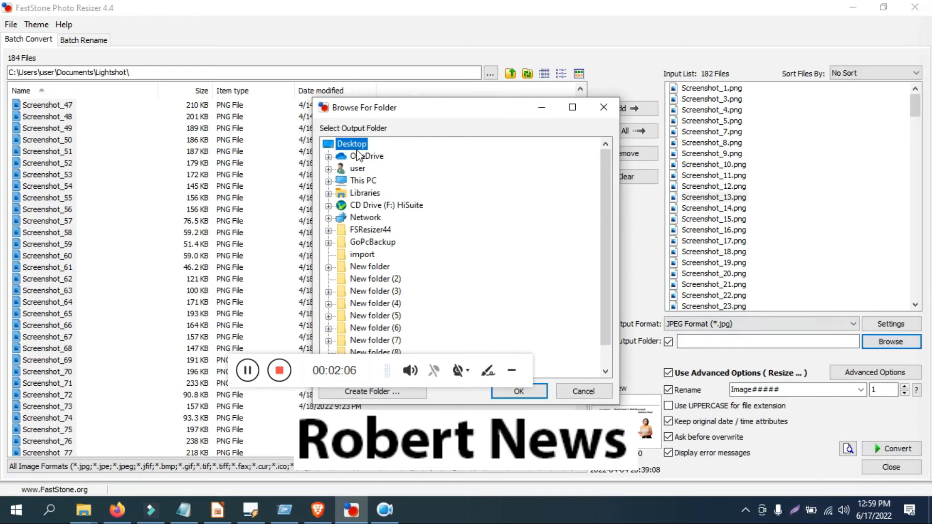
{"action": "left_click", "coordinate": [518, 391]}
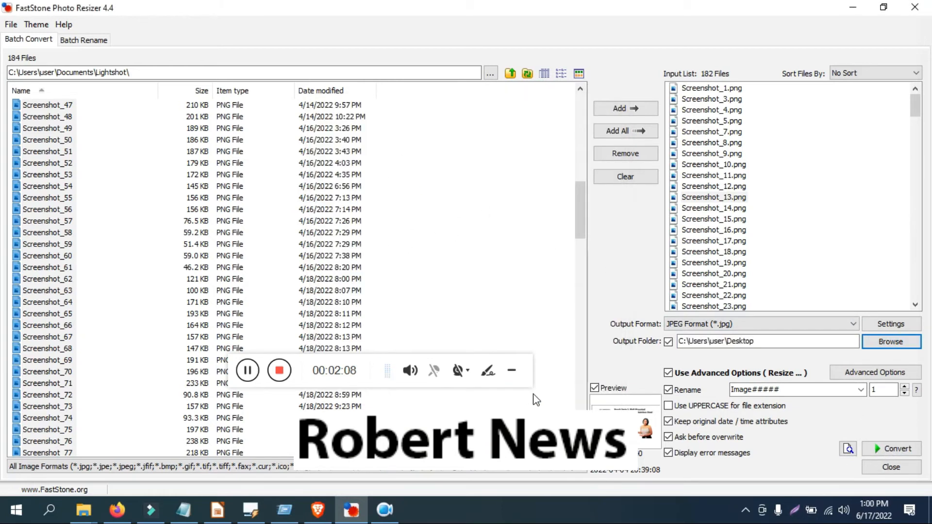
{"action": "left_click", "coordinate": [891, 449]}
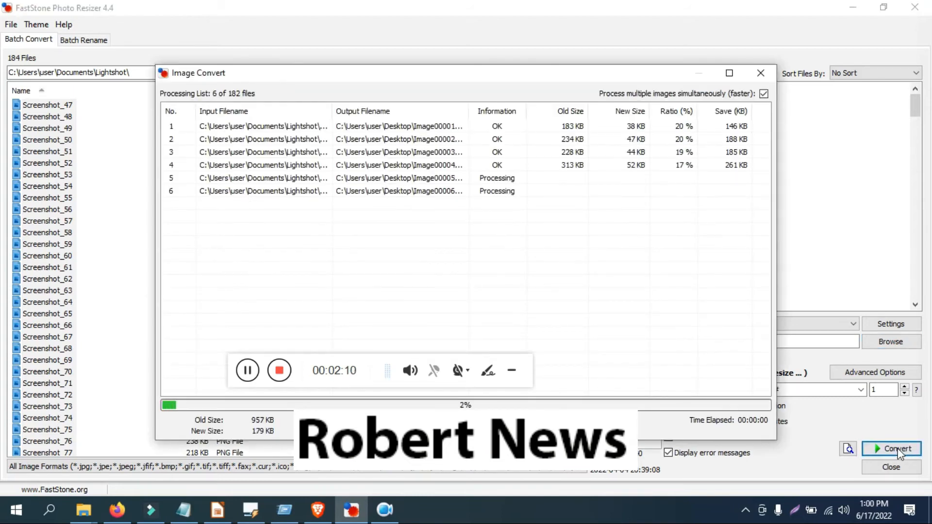